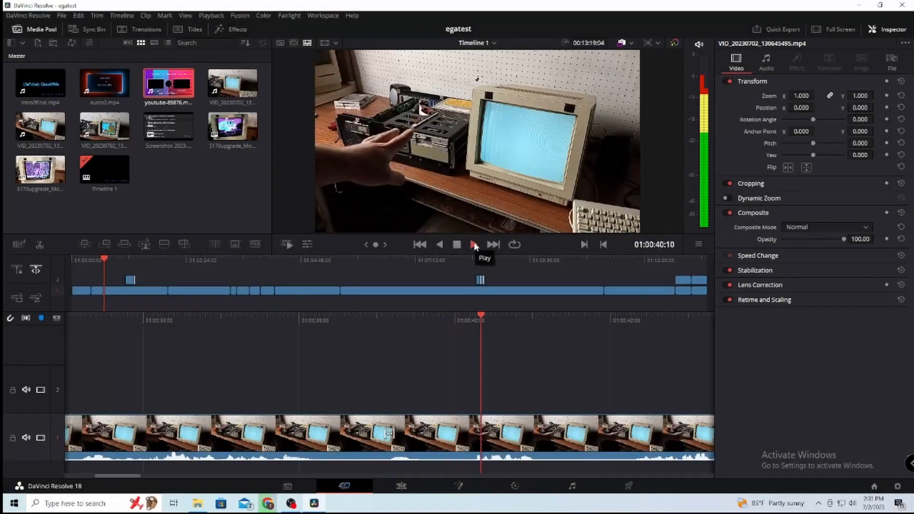
- Play the egatest footage, then jump the playhead to the later clip around 01:04:00 with text on the monitor
{"action": "left_click", "coordinate": [473, 244]}
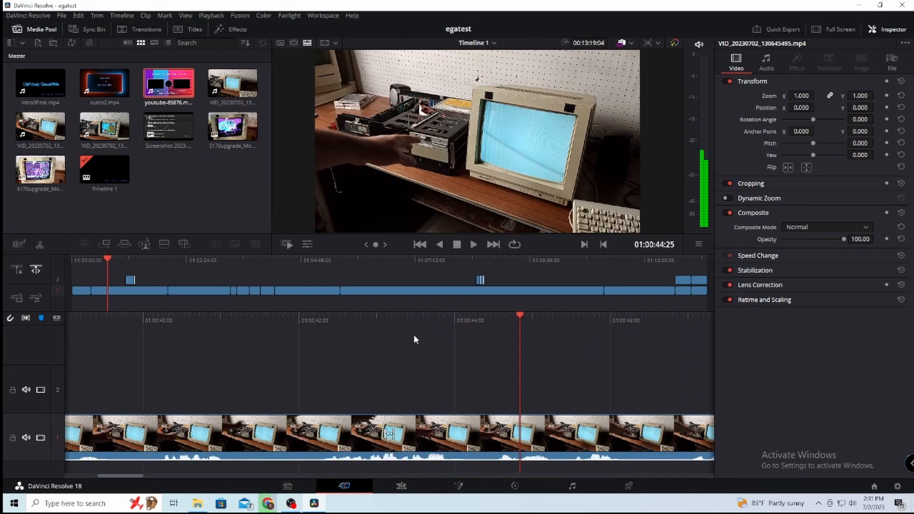
{"action": "left_click", "coordinate": [473, 245]}
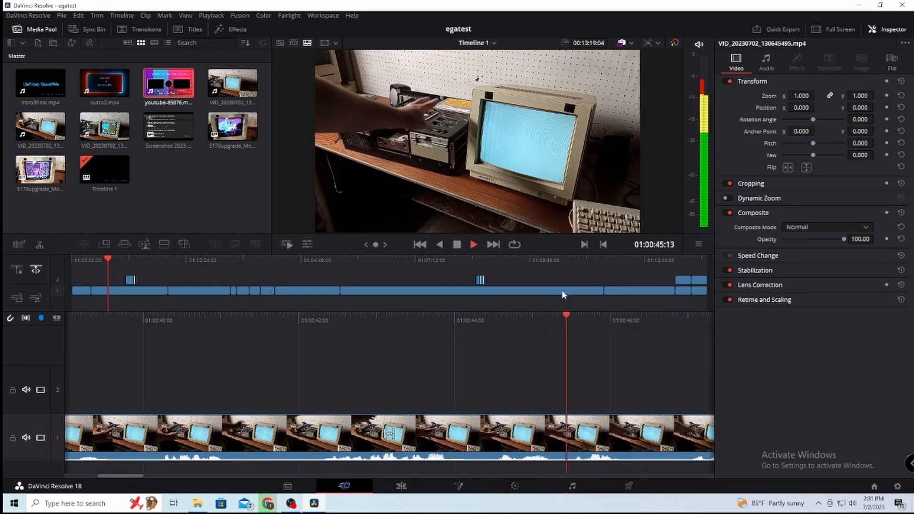
{"action": "left_click", "coordinate": [263, 259]}
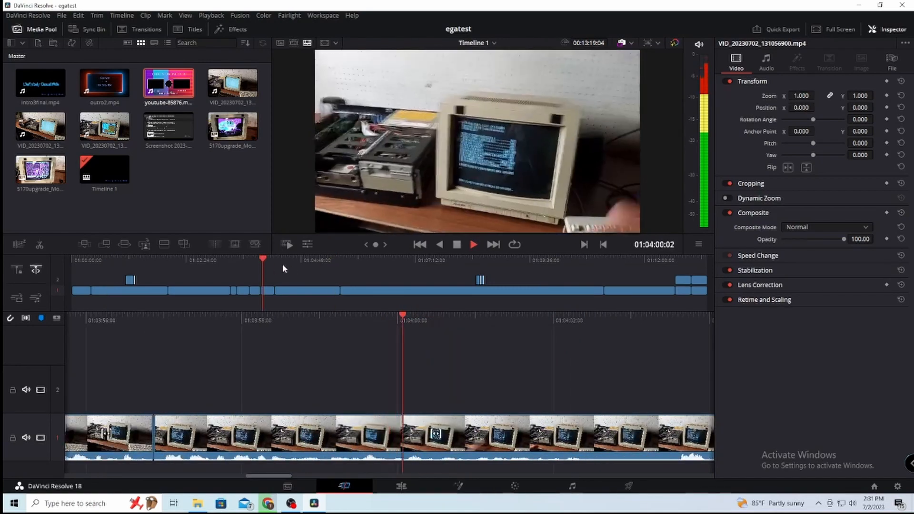